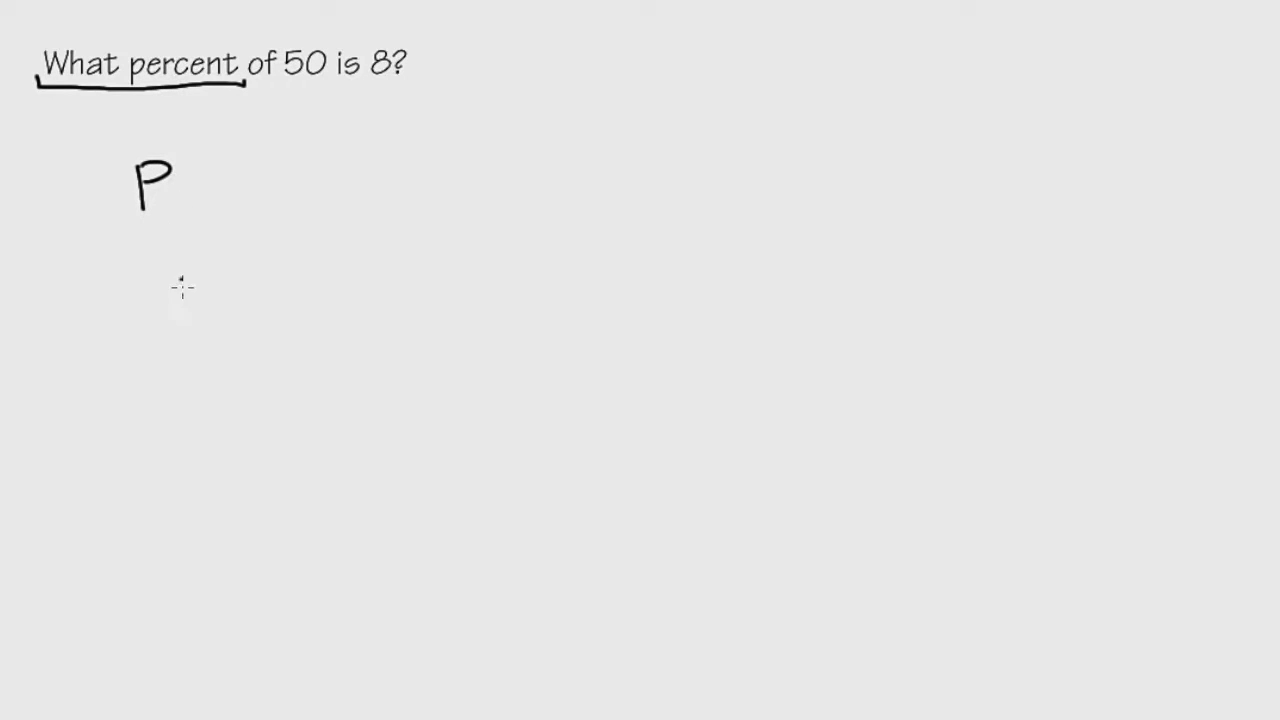
{"action": "mouse_move", "coordinate": [157, 265]}
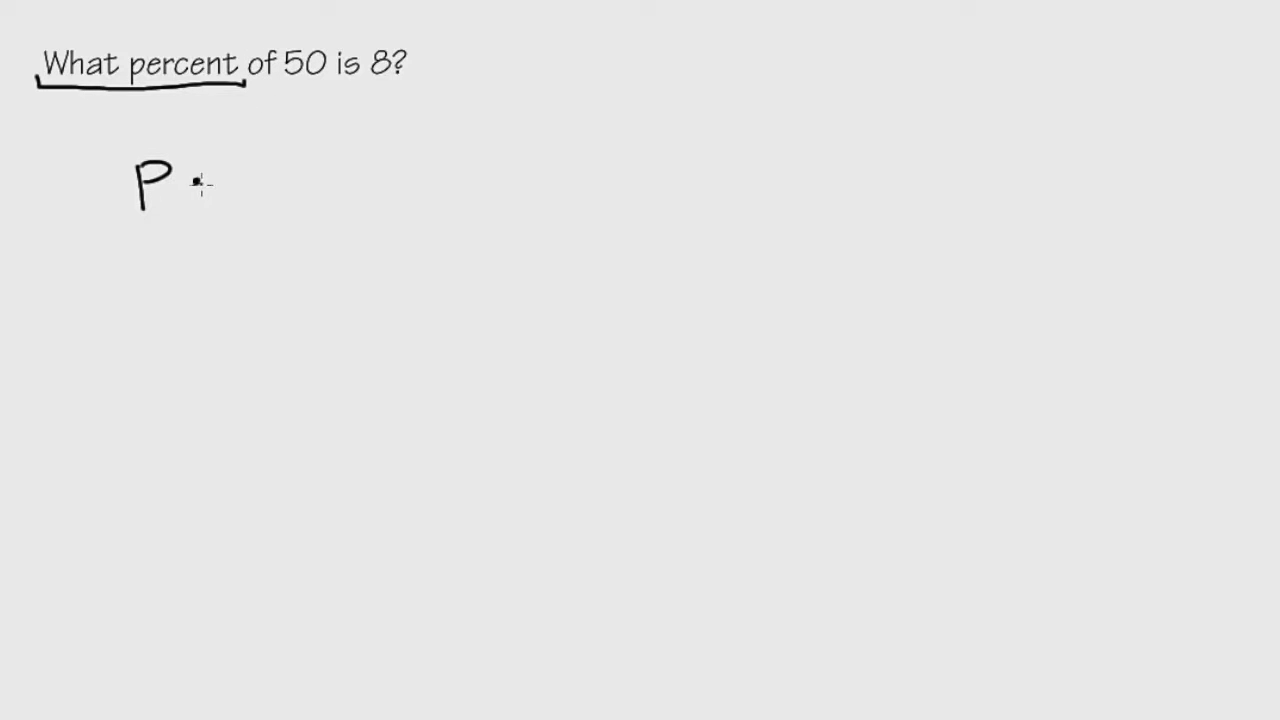
Step: Circle 'of' in red, arrow it to the multiplication dot, and write 50 = 8 in black
{"action": "left_click", "coordinate": [190, 181]}
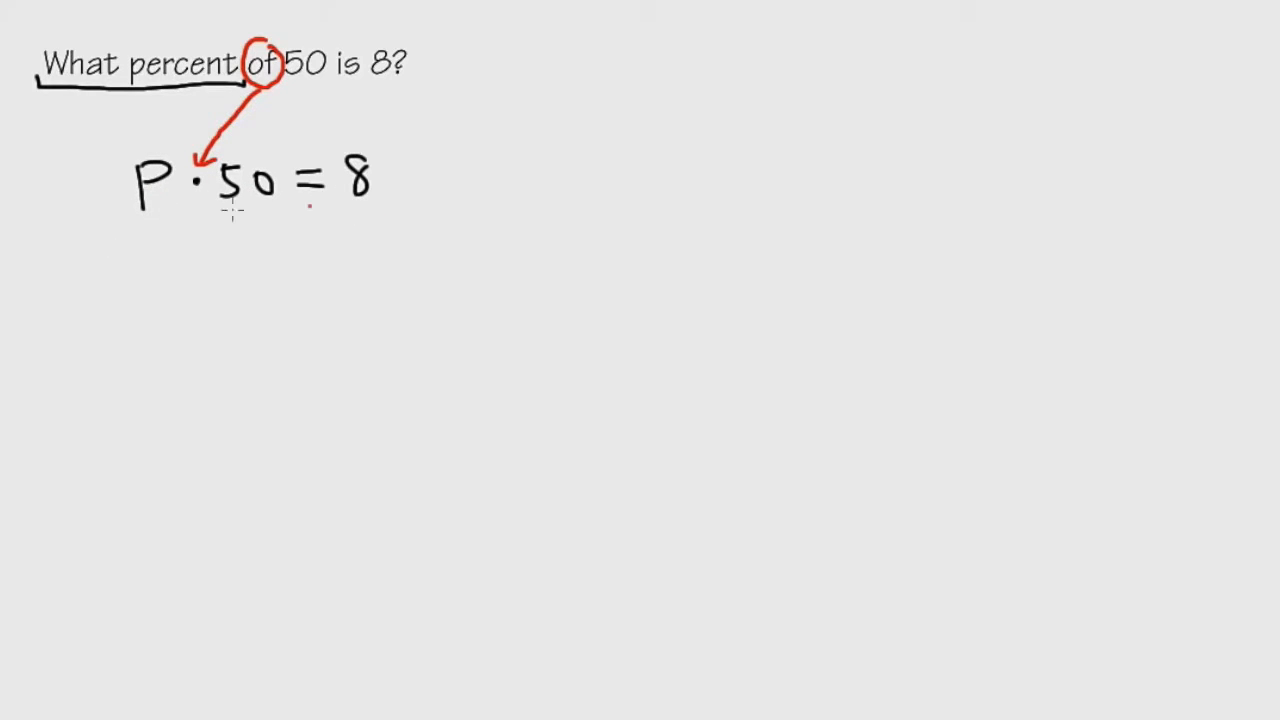
{"action": "mouse_move", "coordinate": [390, 190]}
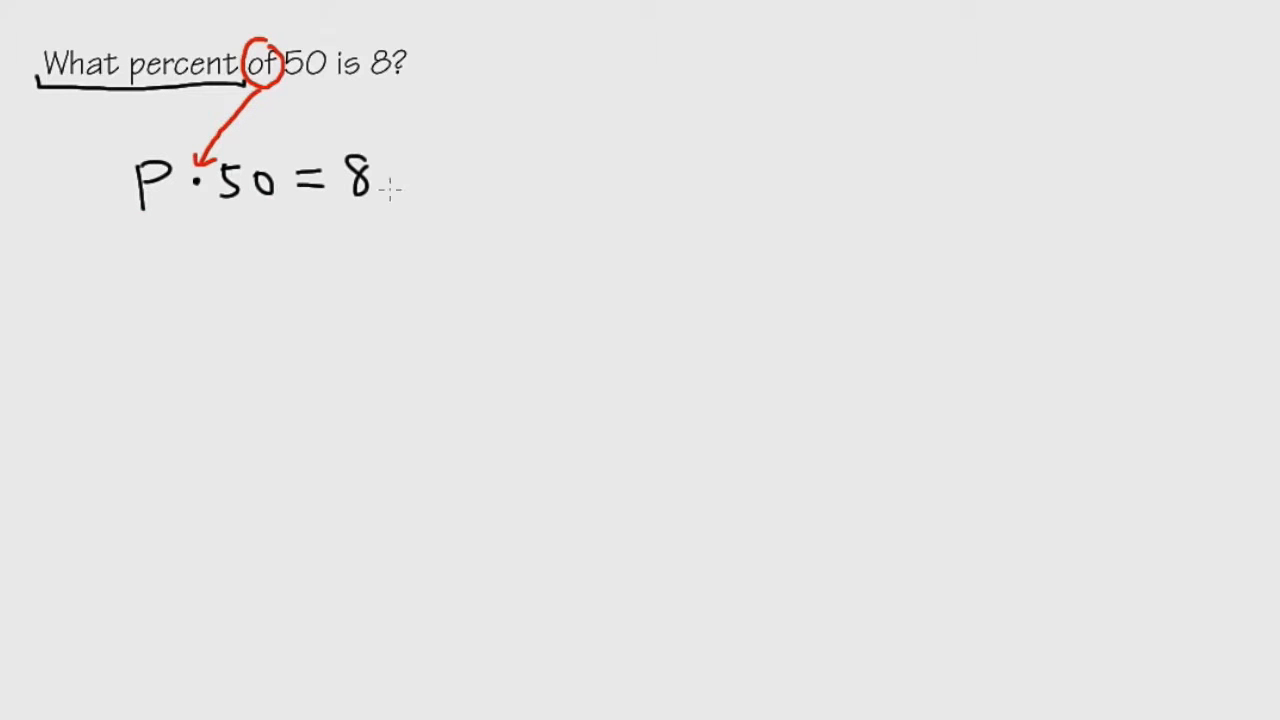